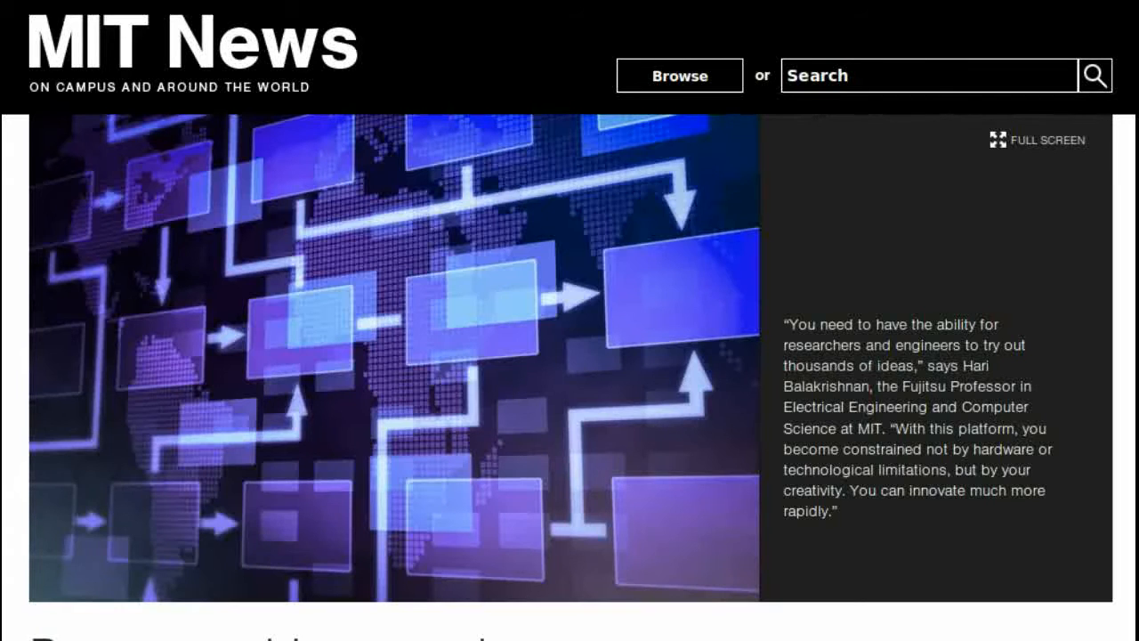
pyautogui.scroll(-3)
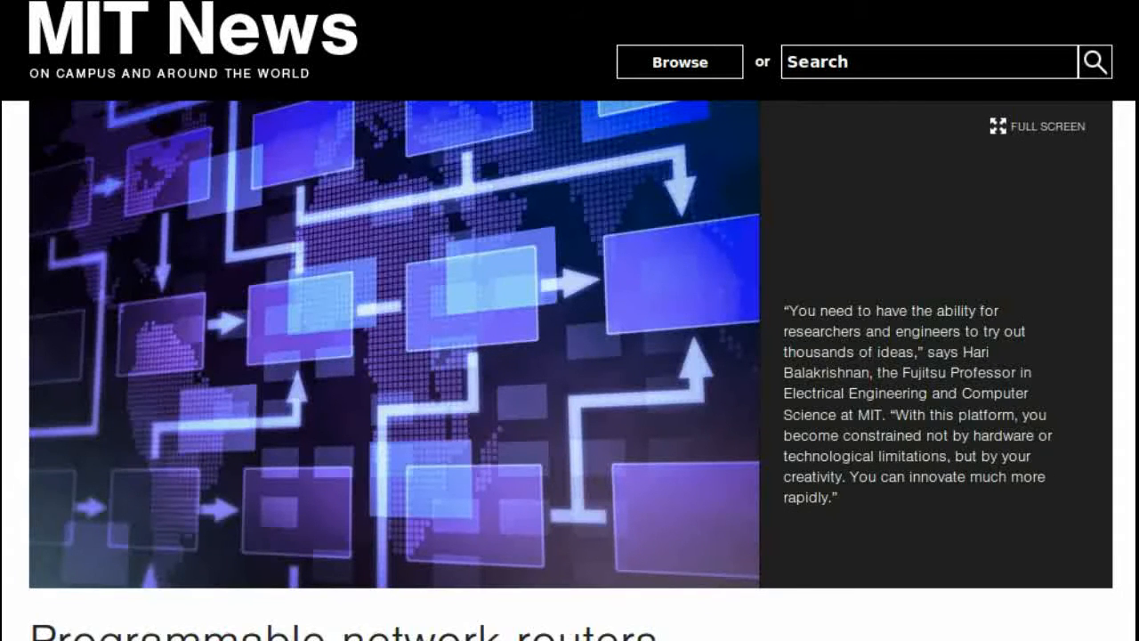
pyautogui.scroll(-3)
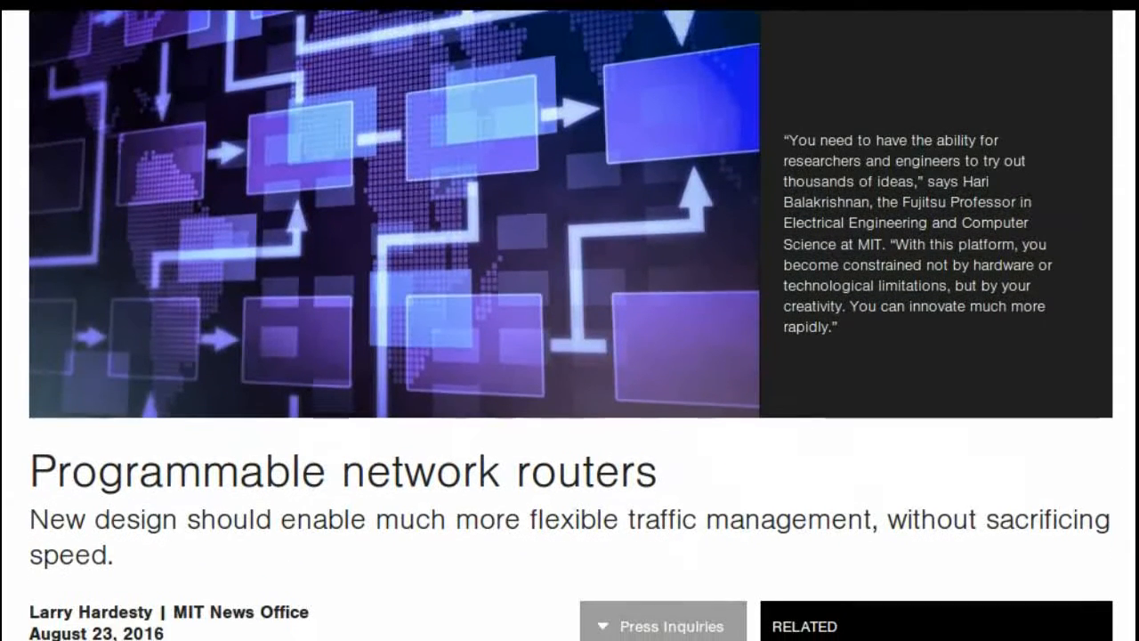
pyautogui.scroll(-3)
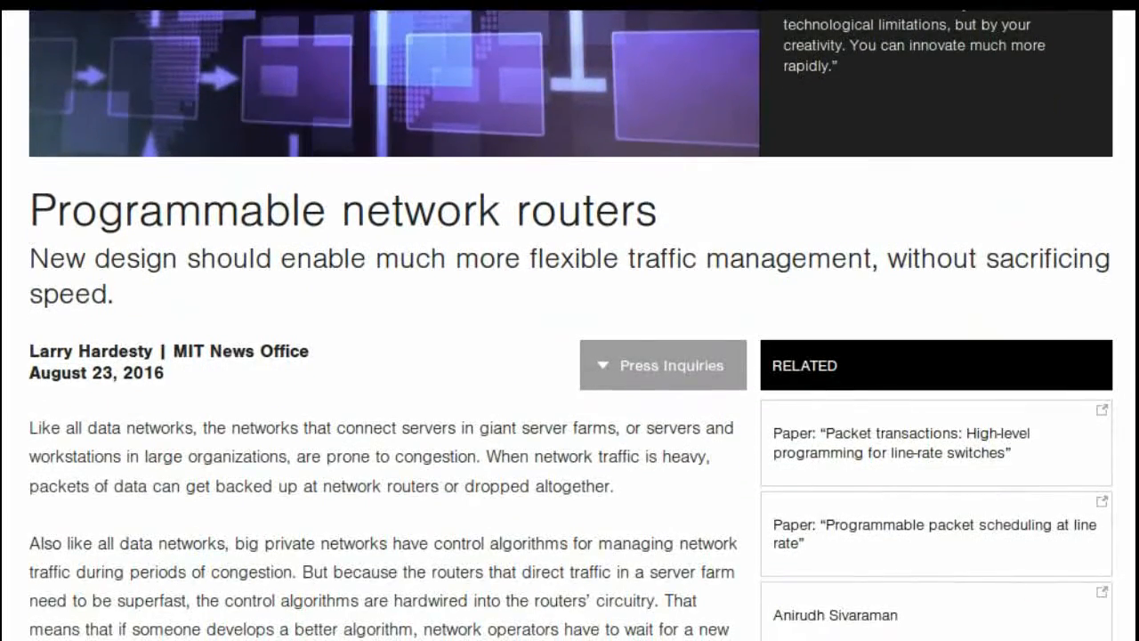
pyautogui.scroll(-3)
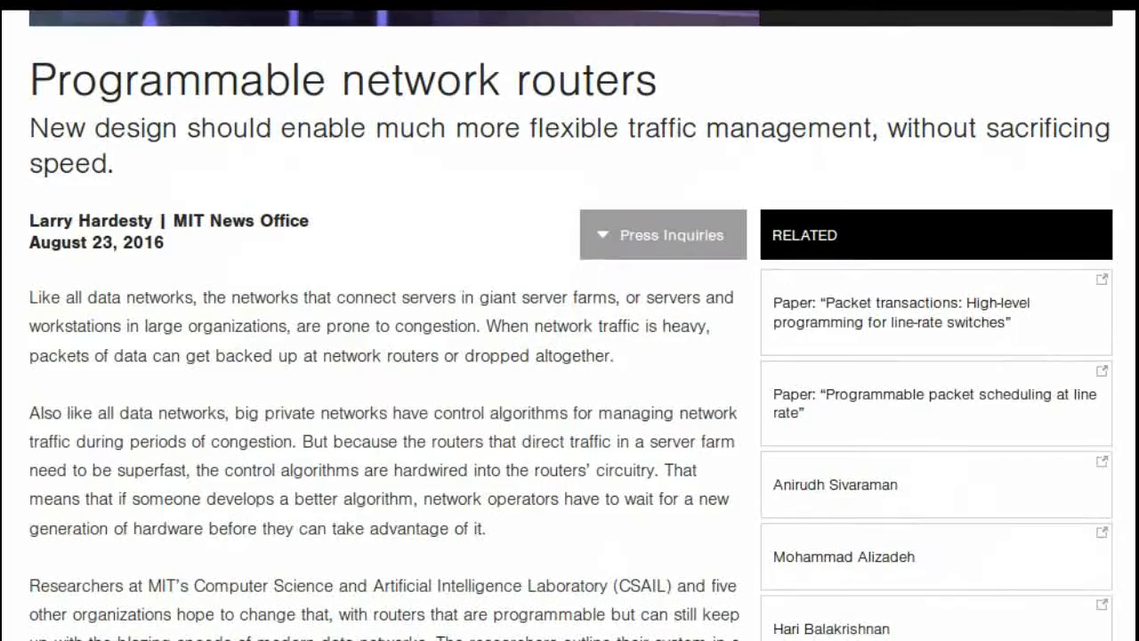